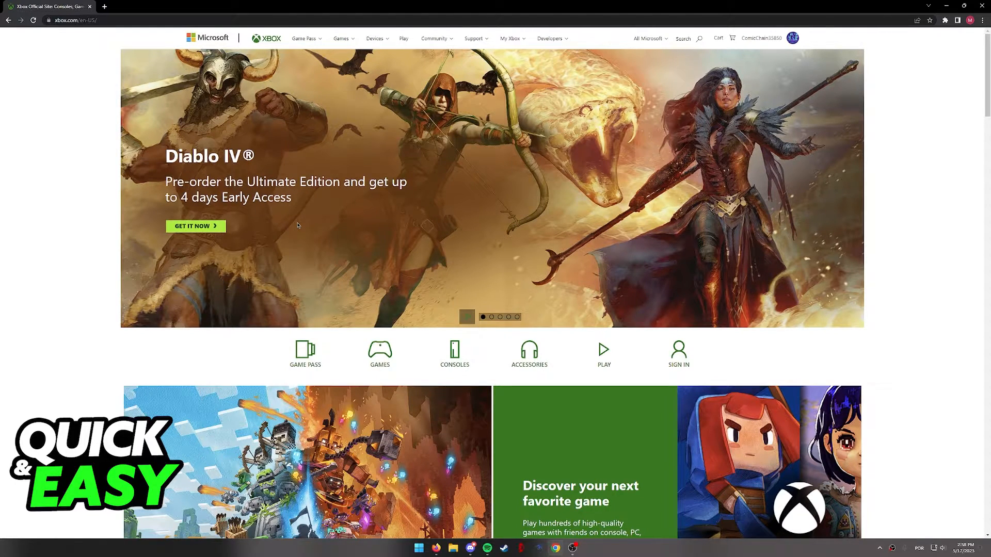
- Go to the Xbox Support home page through the Support menu in the top bar
scroll(down, 3)
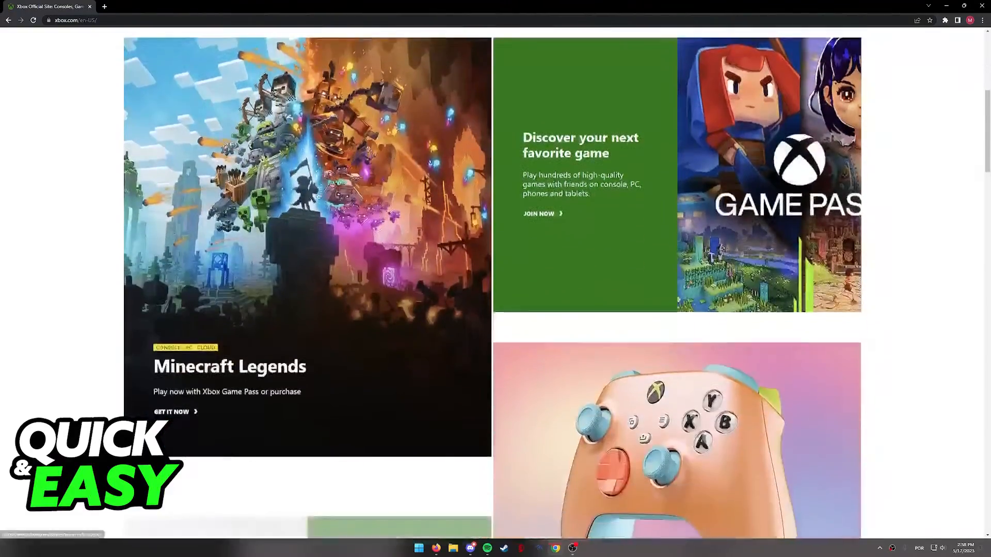
scroll(down, 3)
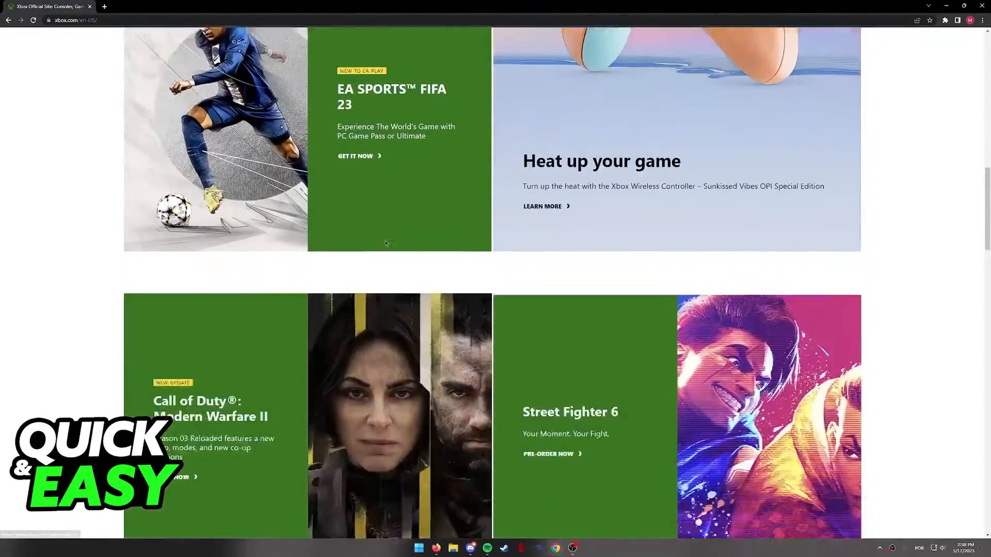
scroll(up, 3)
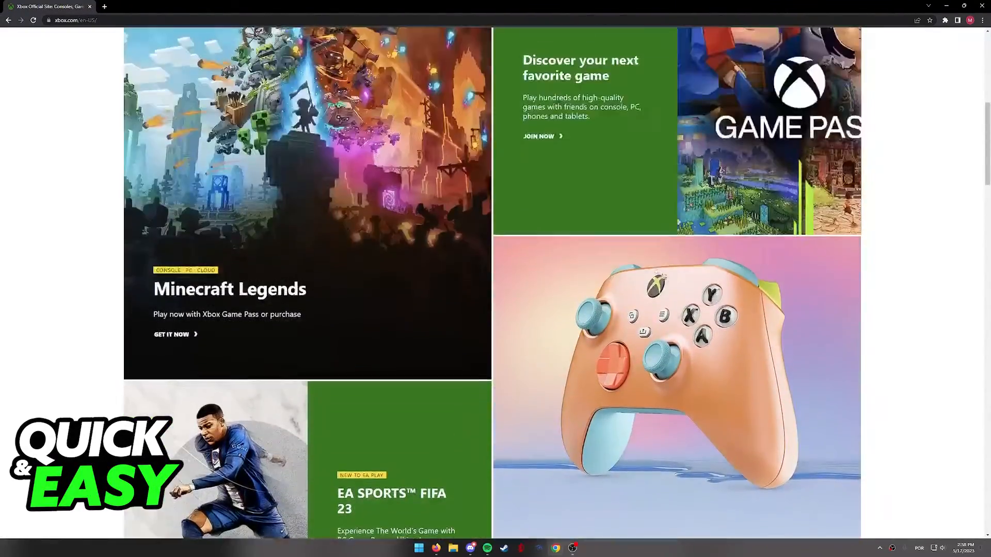
scroll(up, 3)
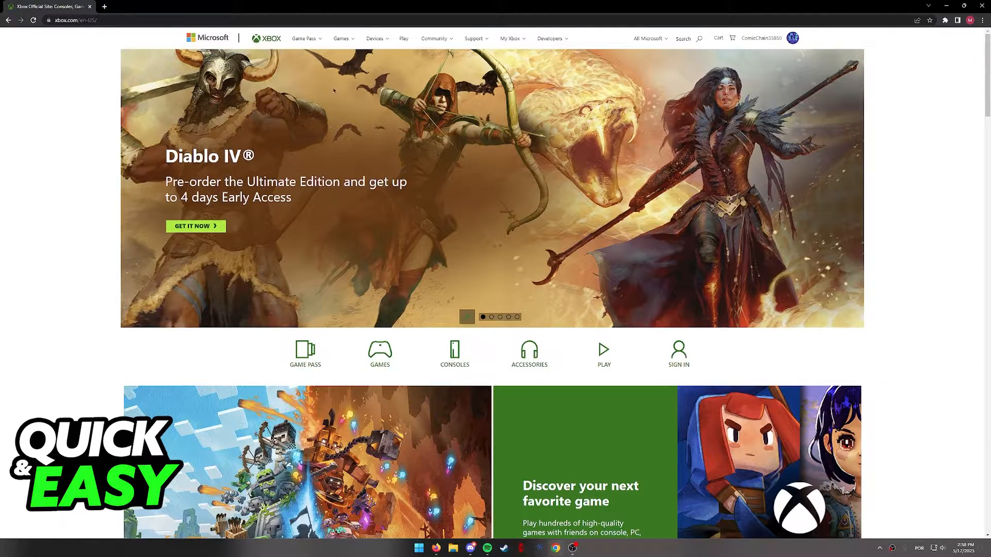
mouse_move(758, 81)
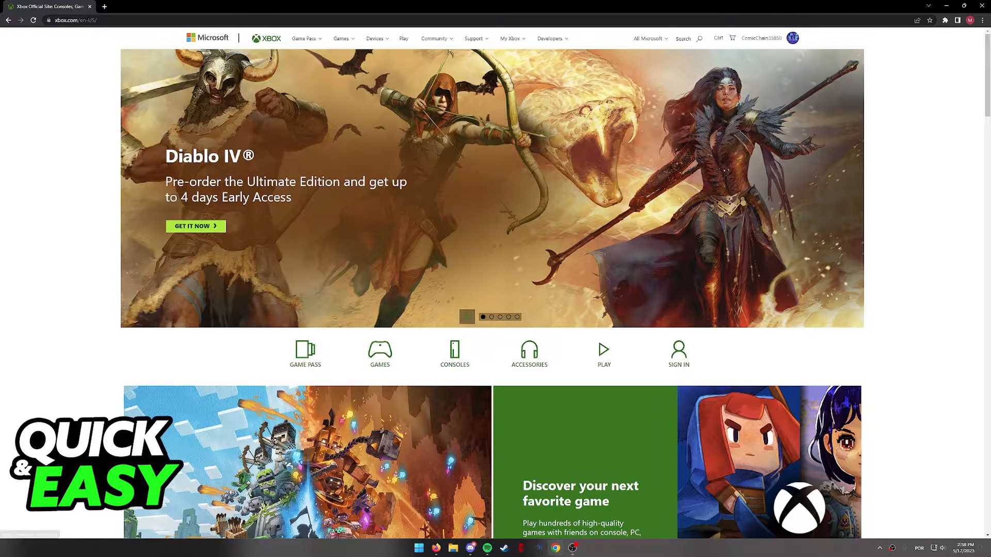
mouse_move(651, 153)
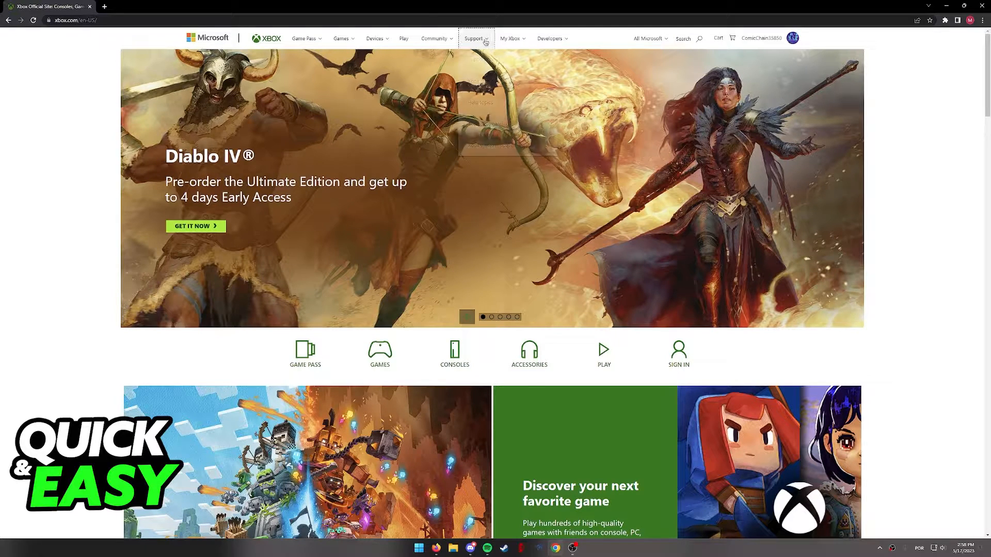
click(473, 38)
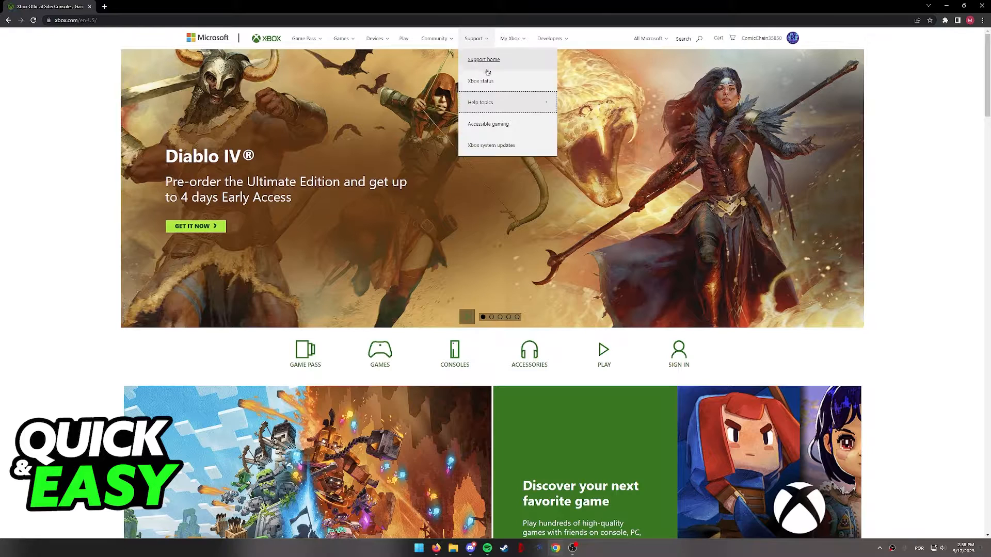
click(483, 59)
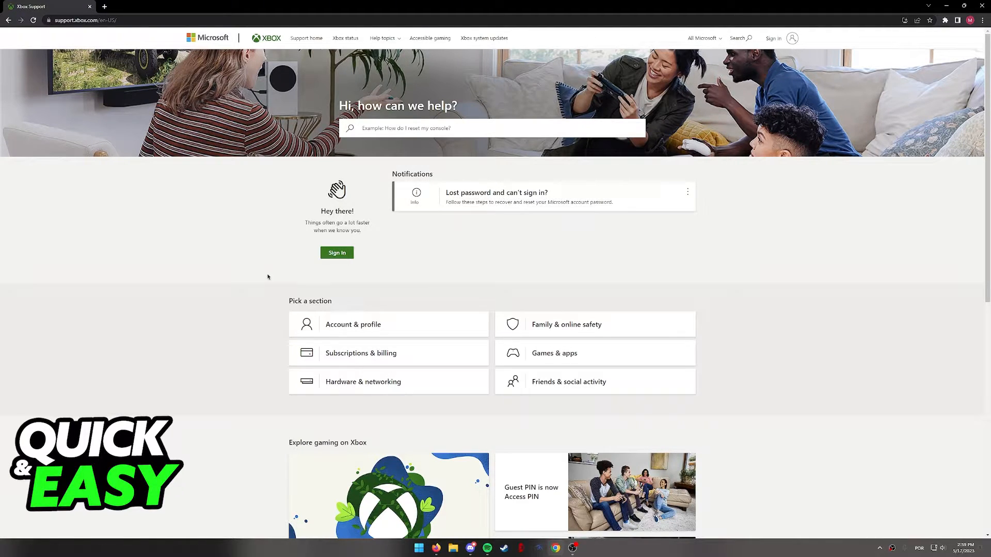
- Scroll to Pick a section and choose the Subscriptions & billing tile
scroll(down, 3)
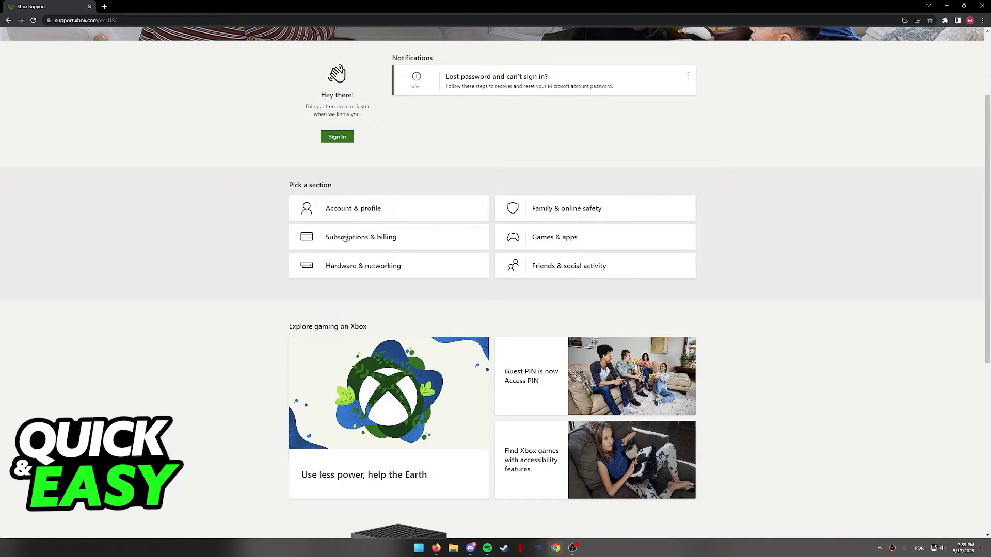
click(360, 237)
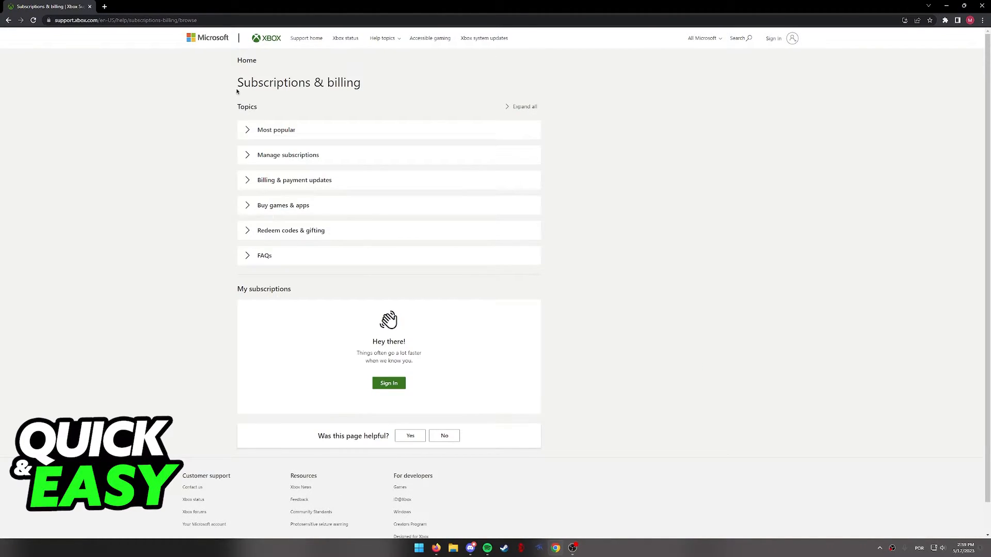
mouse_move(369, 91)
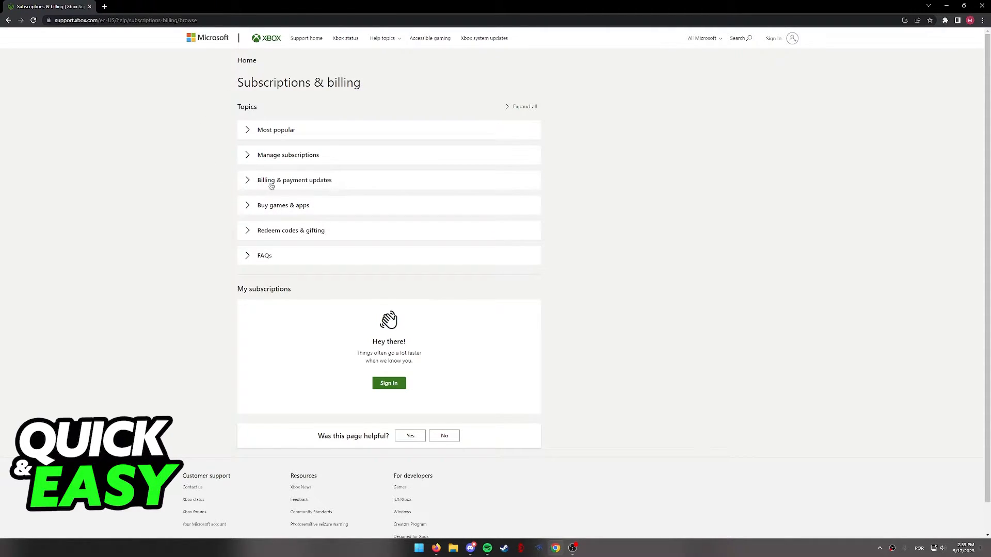
- Under Billing & payment updates, open the 'Request a refund for digital games' article
click(294, 180)
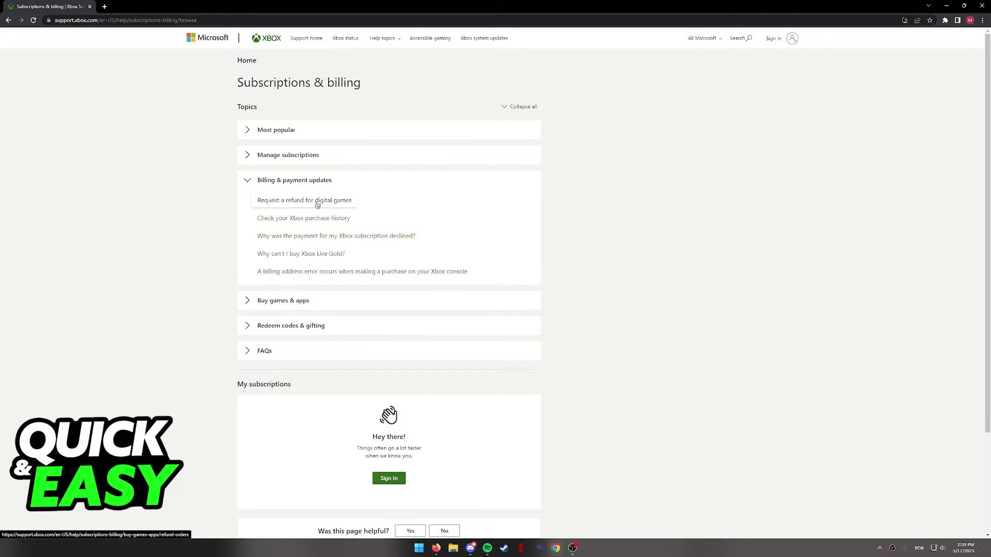
click(304, 199)
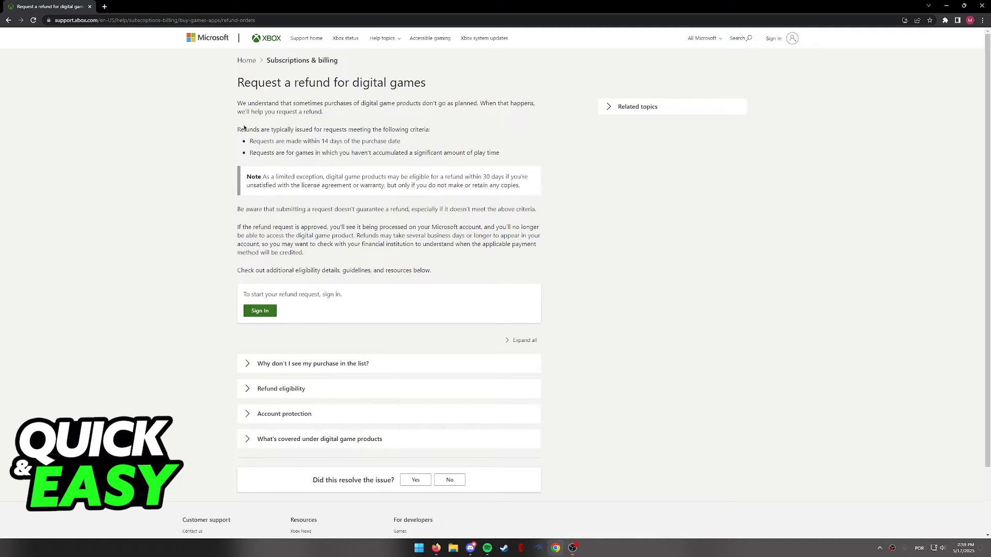
double_click(243, 129)
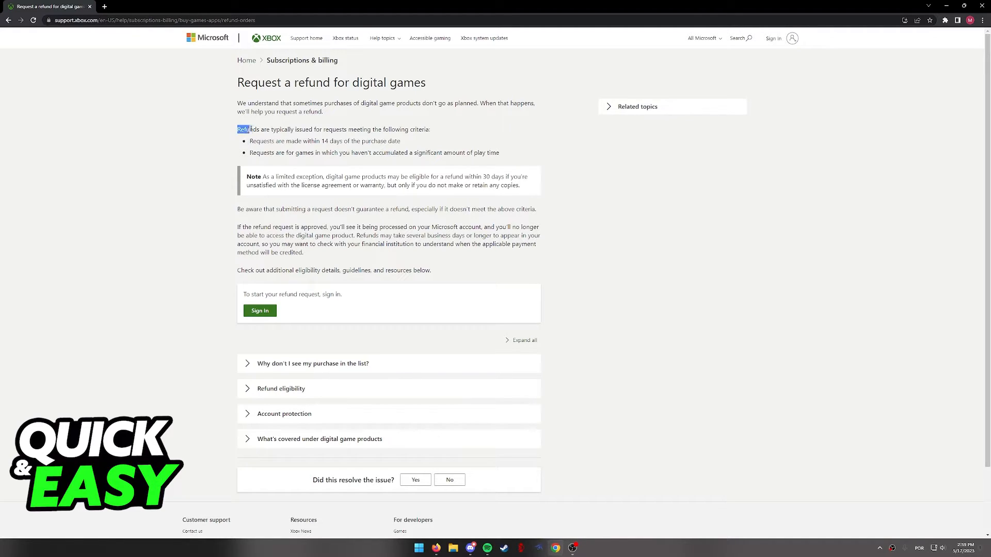
drag(237, 129, 440, 152)
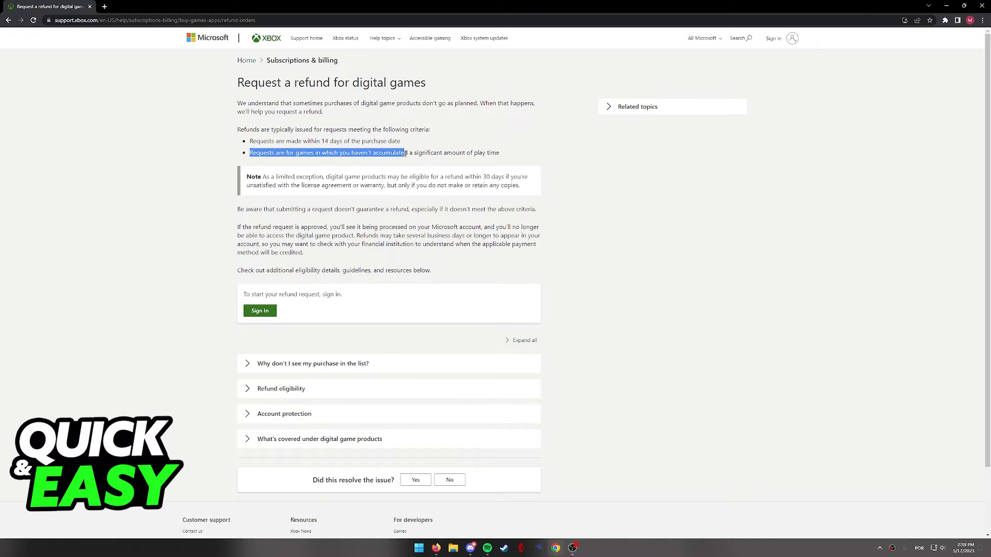
click(501, 163)
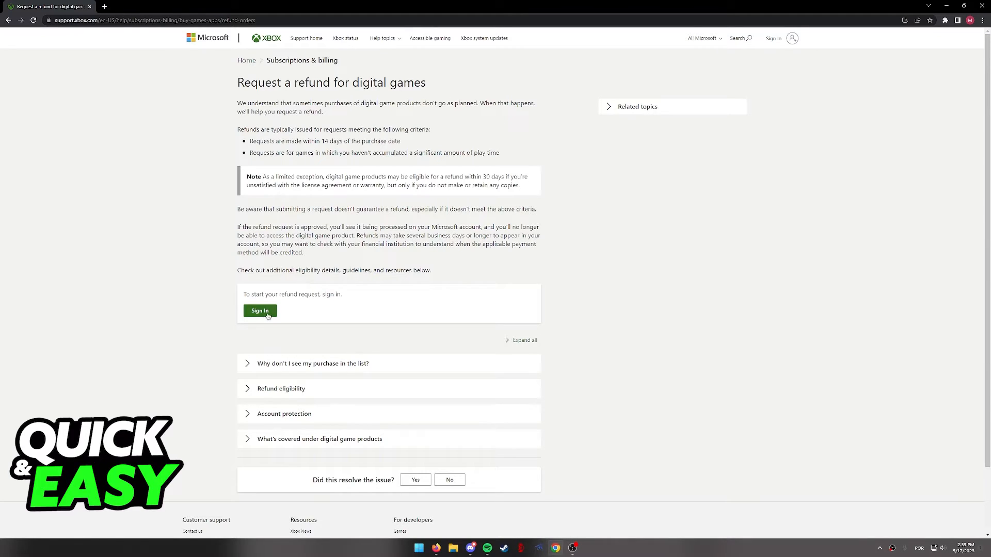
- Sign in on the refund article and view the Refund status tab showing no refunds in the past year
click(259, 310)
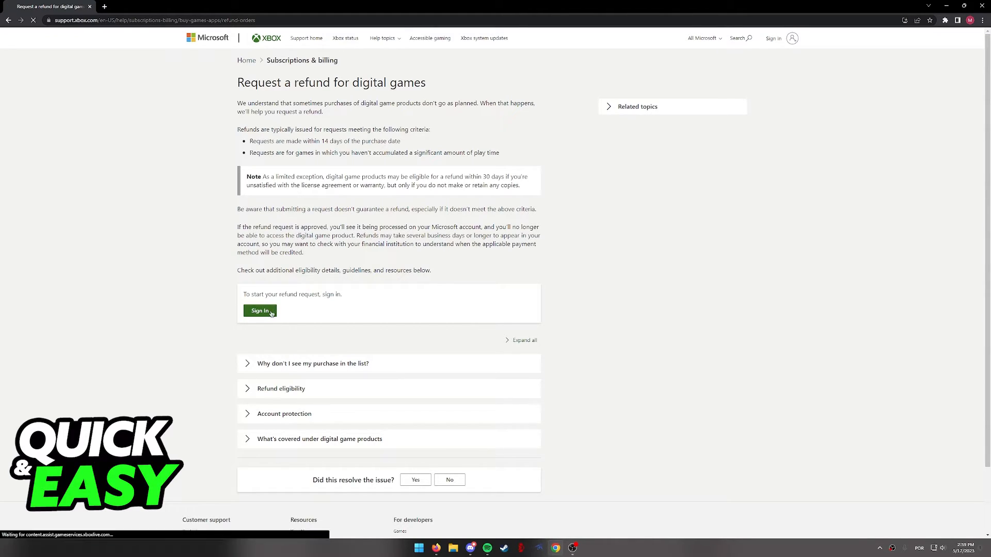
click(259, 310)
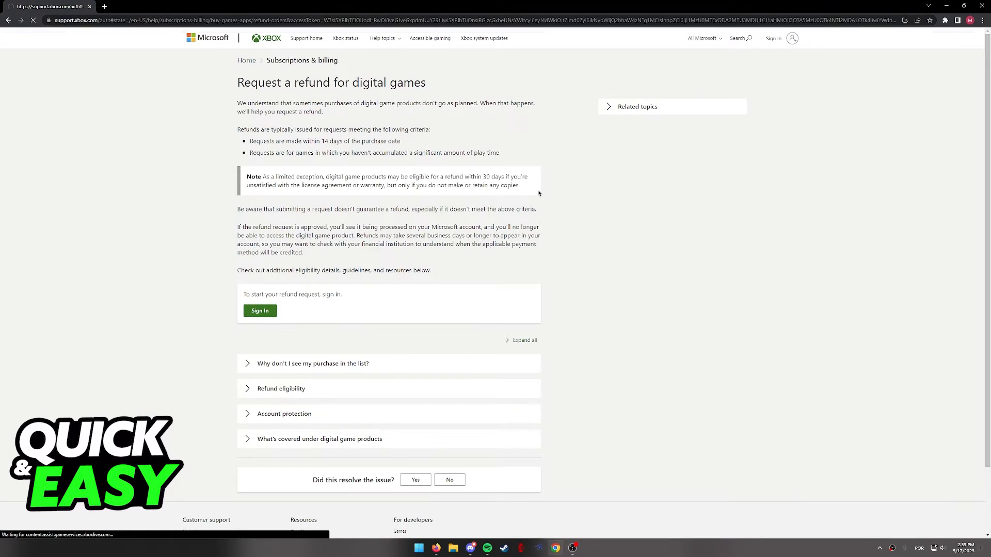
click(259, 310)
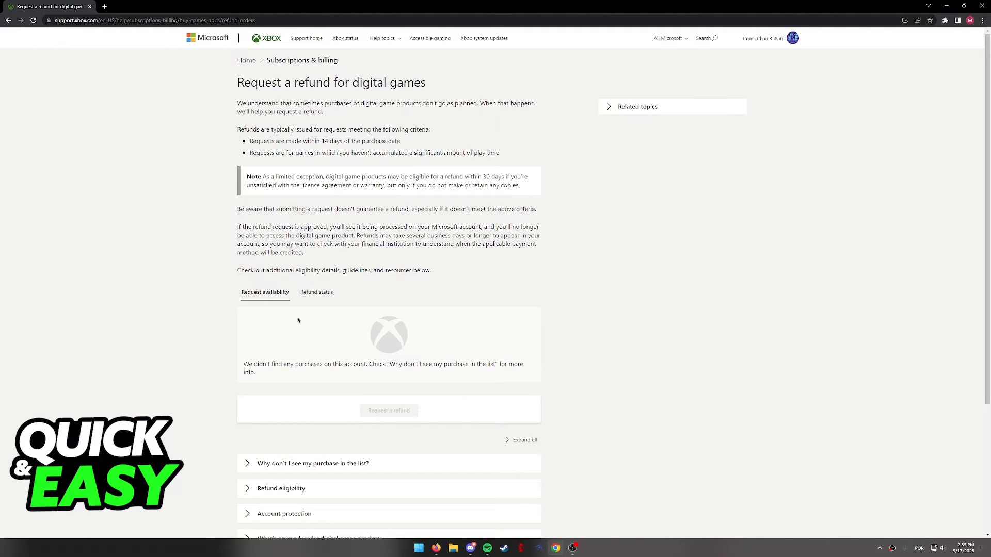
mouse_move(371, 413)
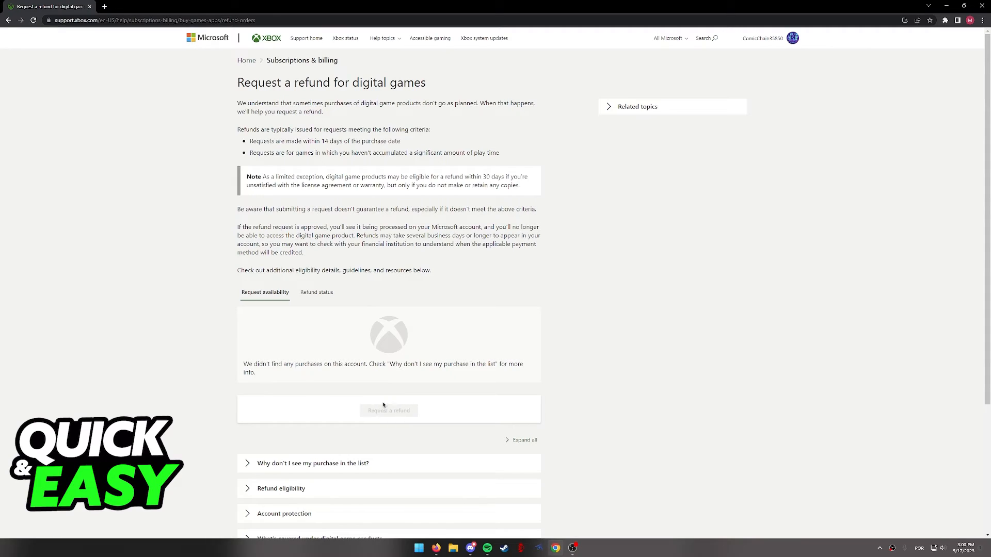
mouse_move(282, 376)
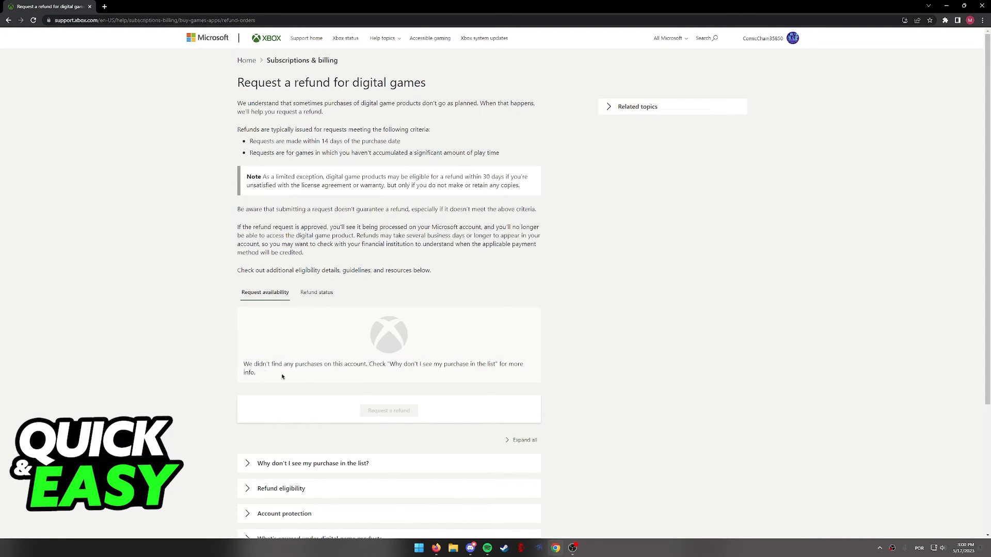
mouse_move(346, 333)
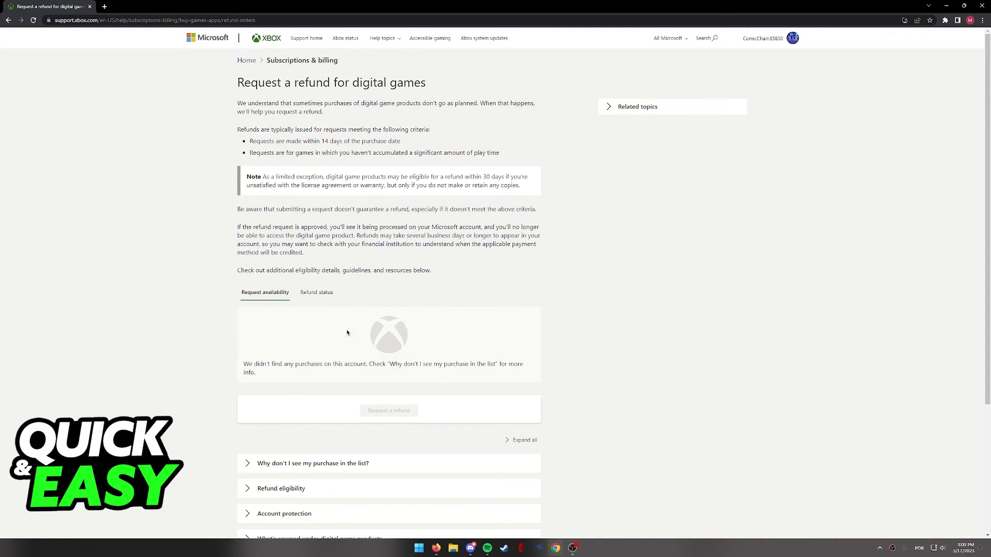
click(316, 293)
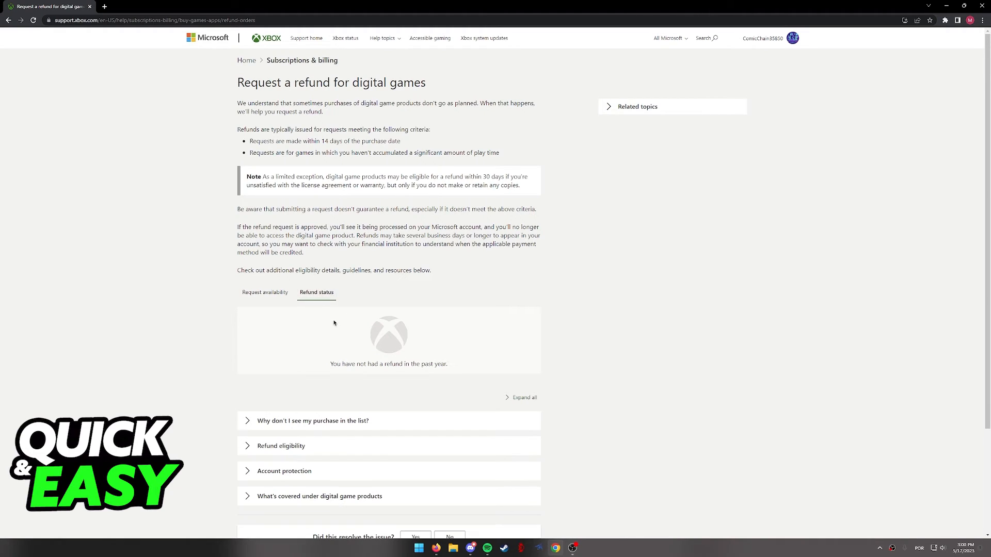